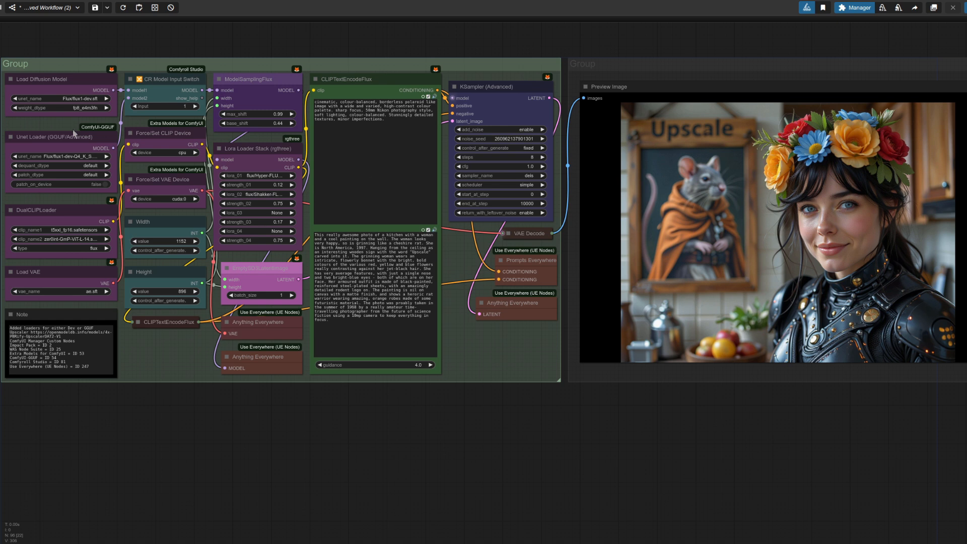
mouse_move(74, 135)
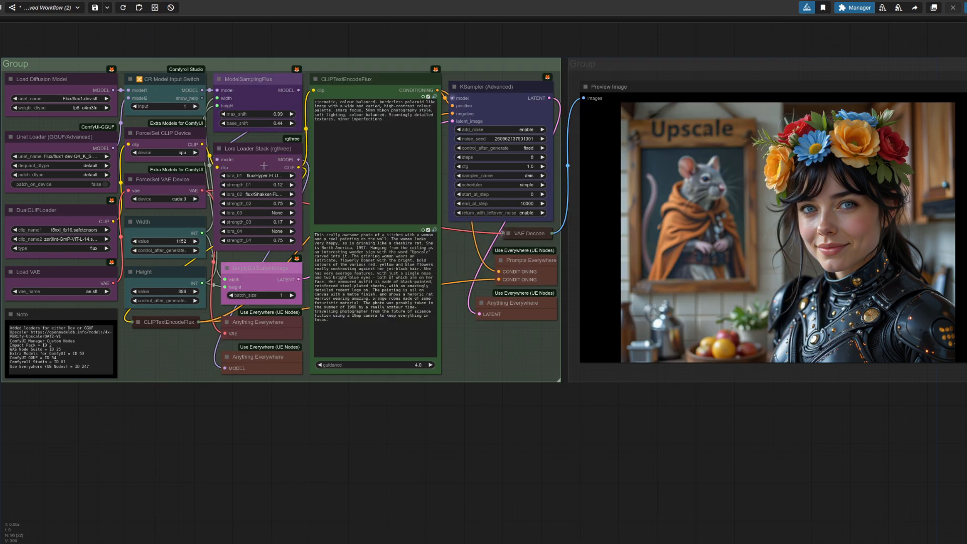
mouse_move(499, 159)
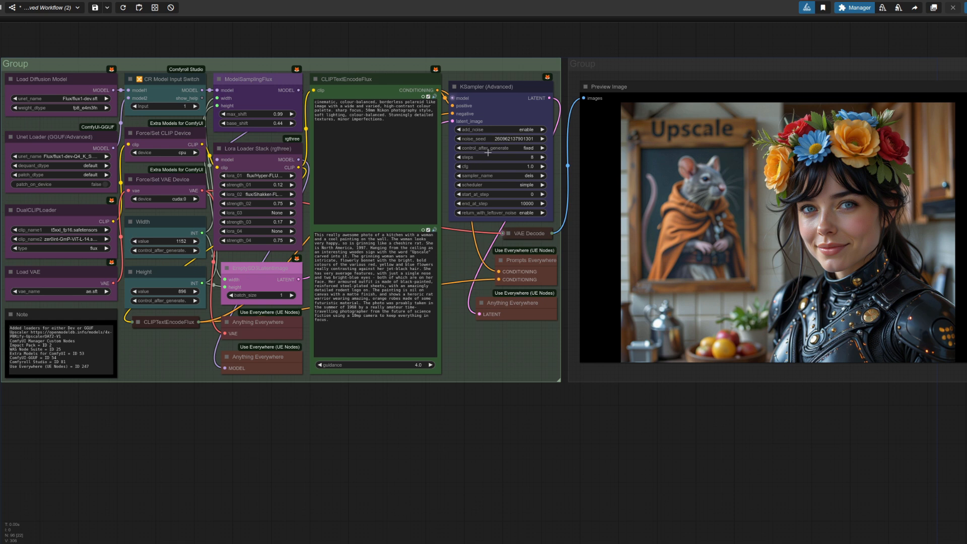
mouse_move(700, 426)
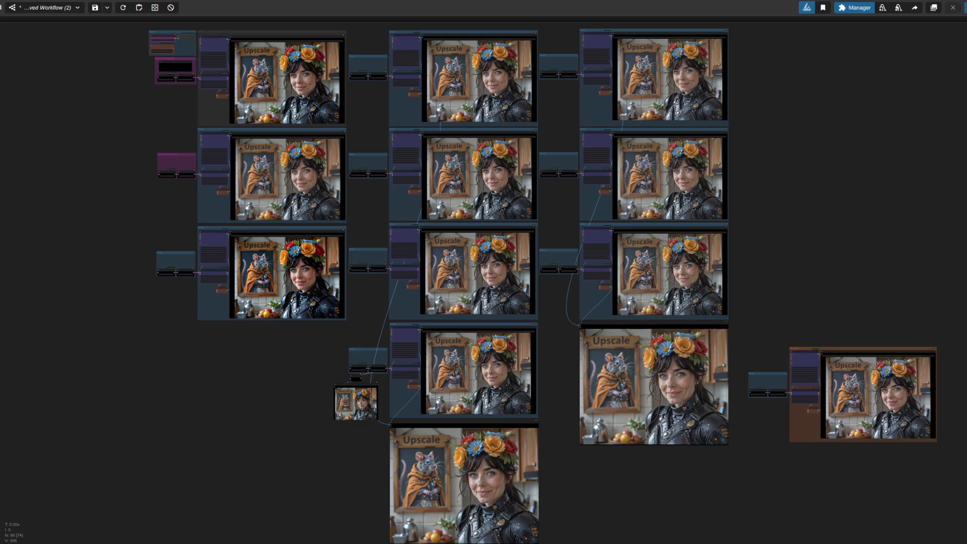
mouse_move(660, 483)
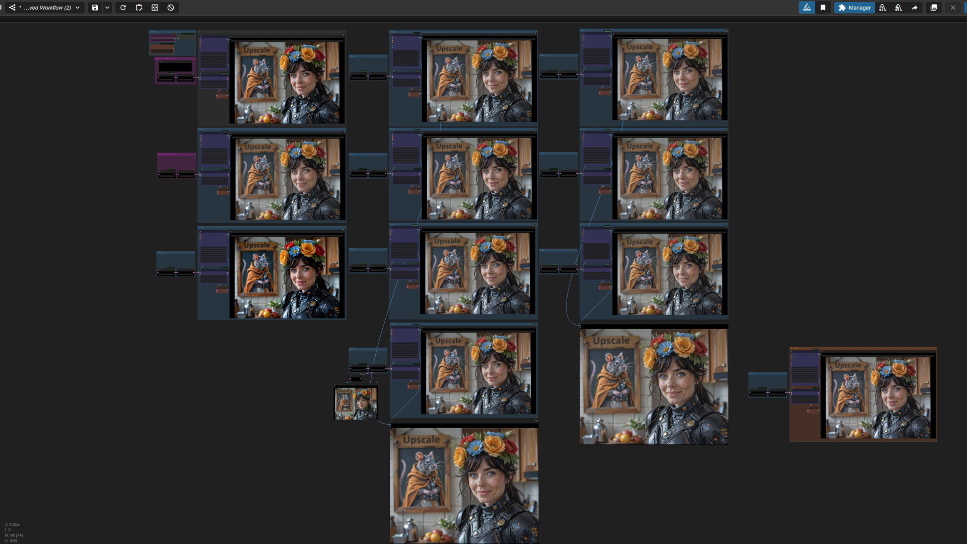
- Zoom out the canvas to show every upscale group and image comparer
scroll(up, 3)
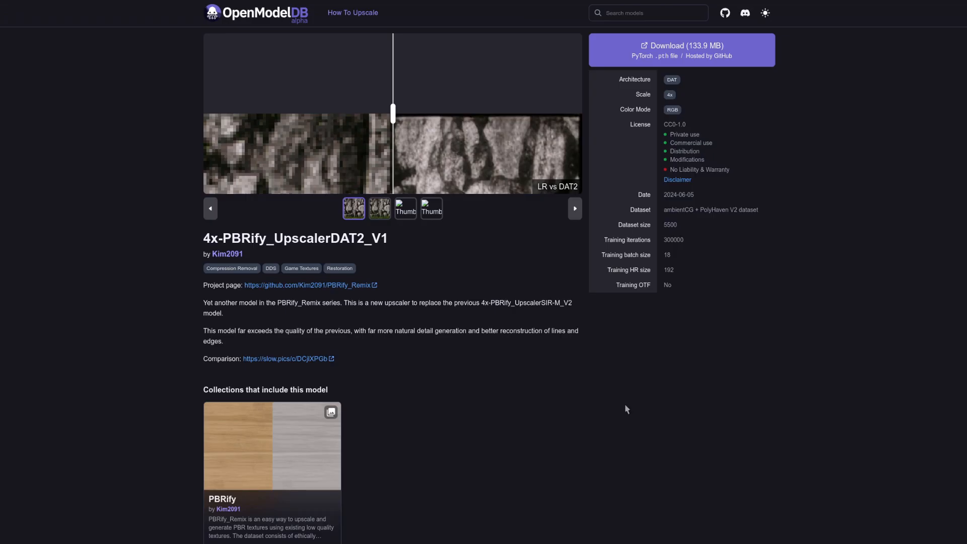
mouse_move(328, 346)
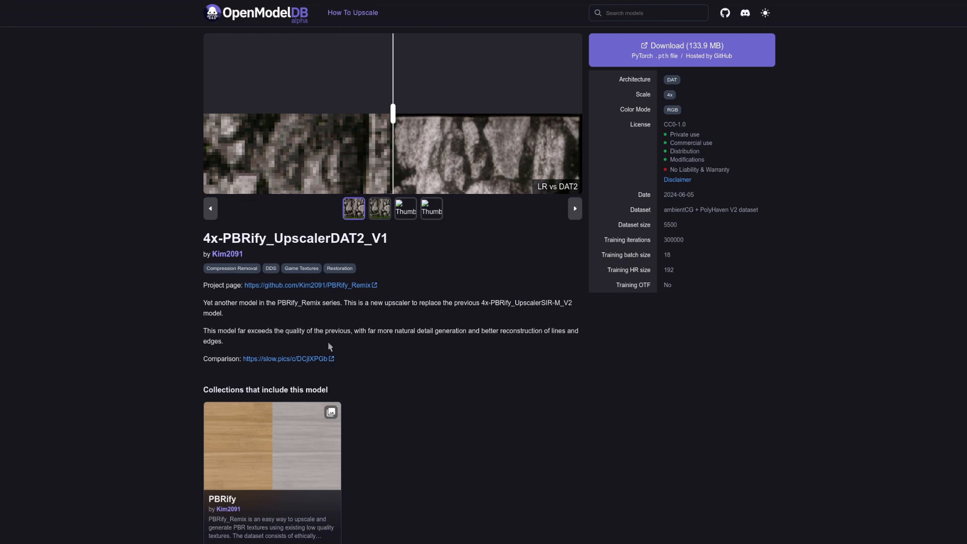
mouse_move(314, 273)
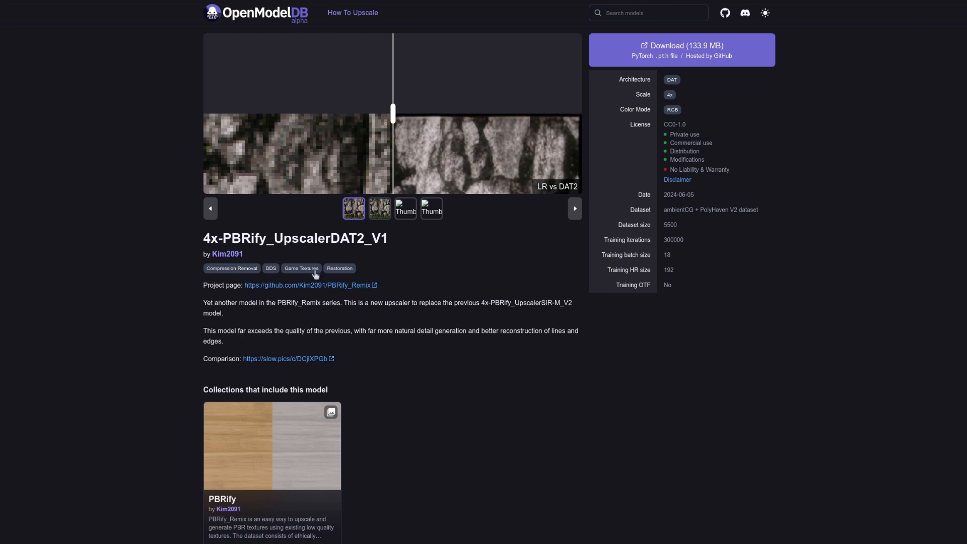
mouse_move(521, 371)
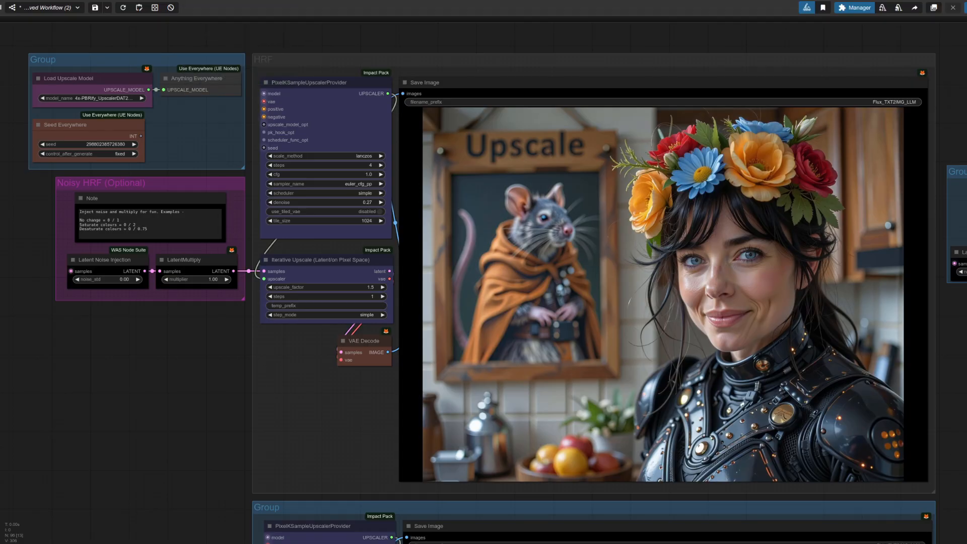
mouse_move(76, 136)
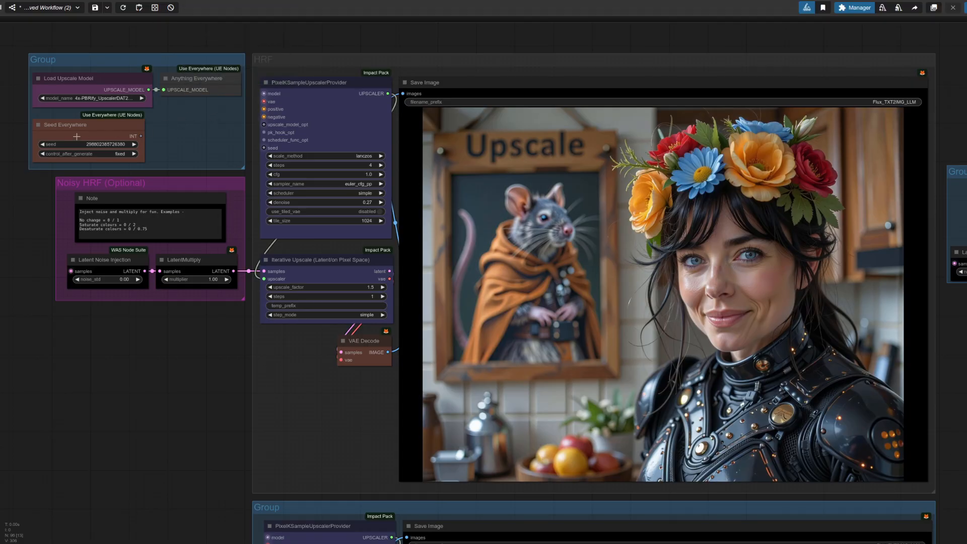
- Zoom in on the HRF group with Load Upscale Model, Latent Noise Injection and LatentMultiply
scroll(up, 3)
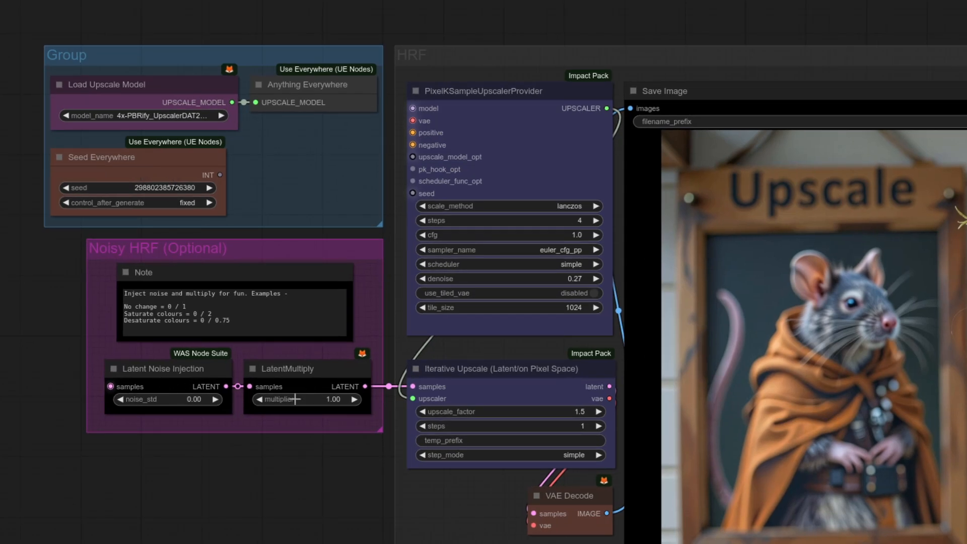
mouse_move(242, 375)
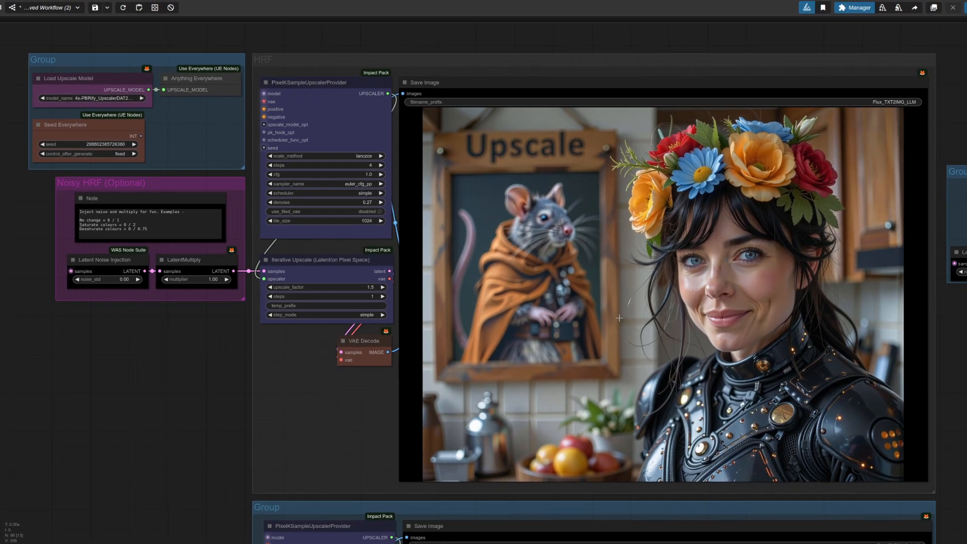
mouse_move(105, 282)
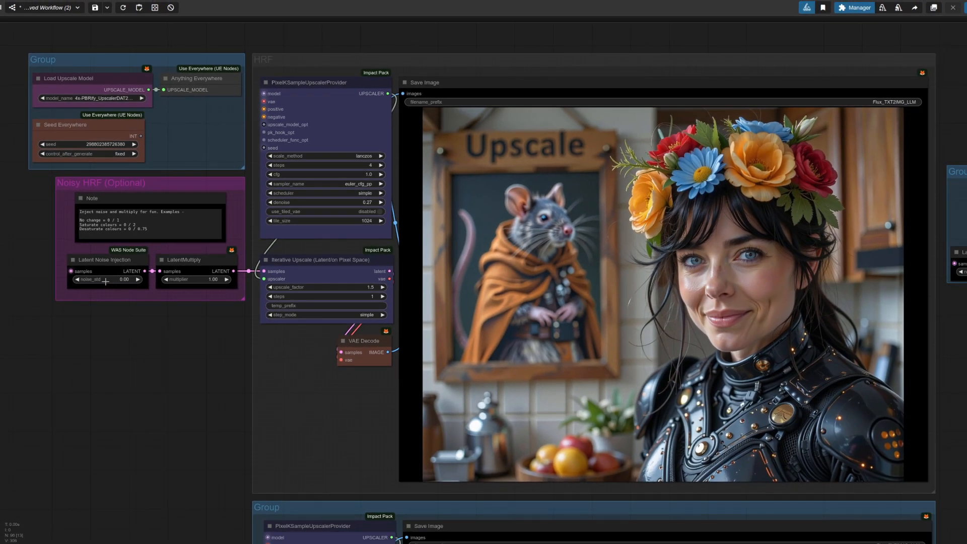
mouse_move(500, 303)
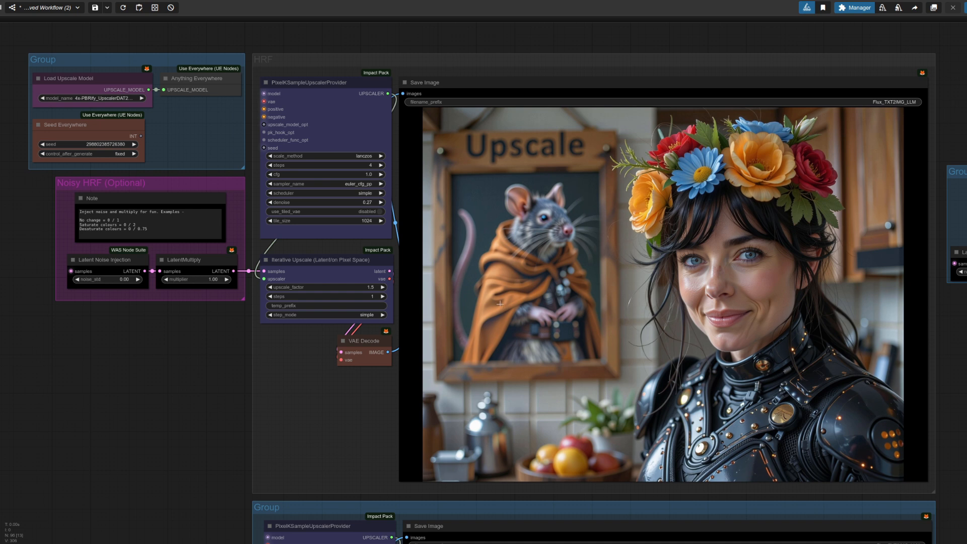
mouse_move(359, 168)
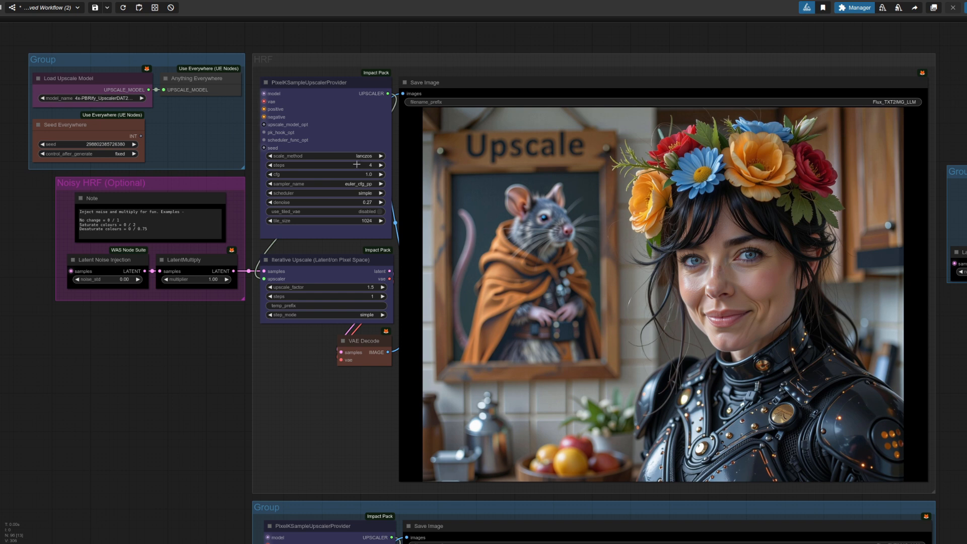
mouse_move(302, 288)
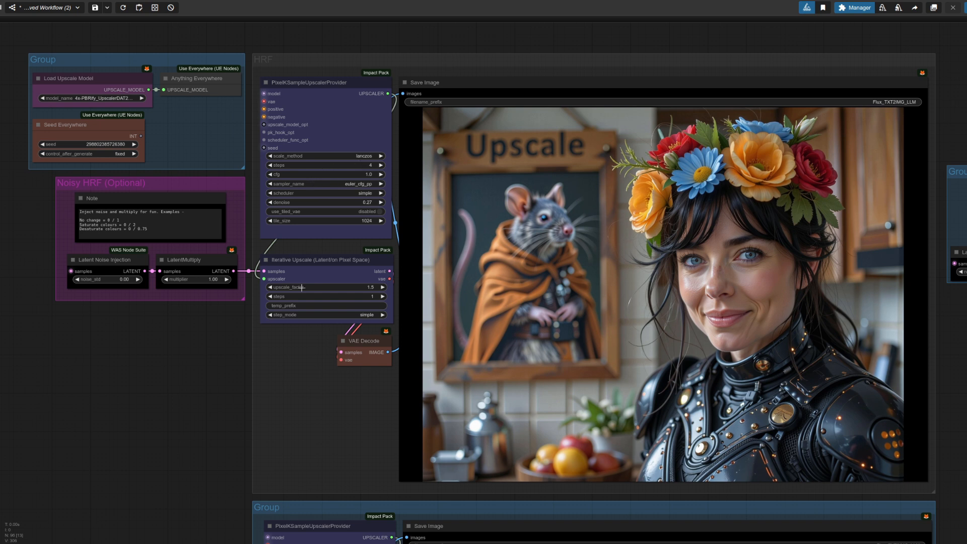
mouse_move(297, 360)
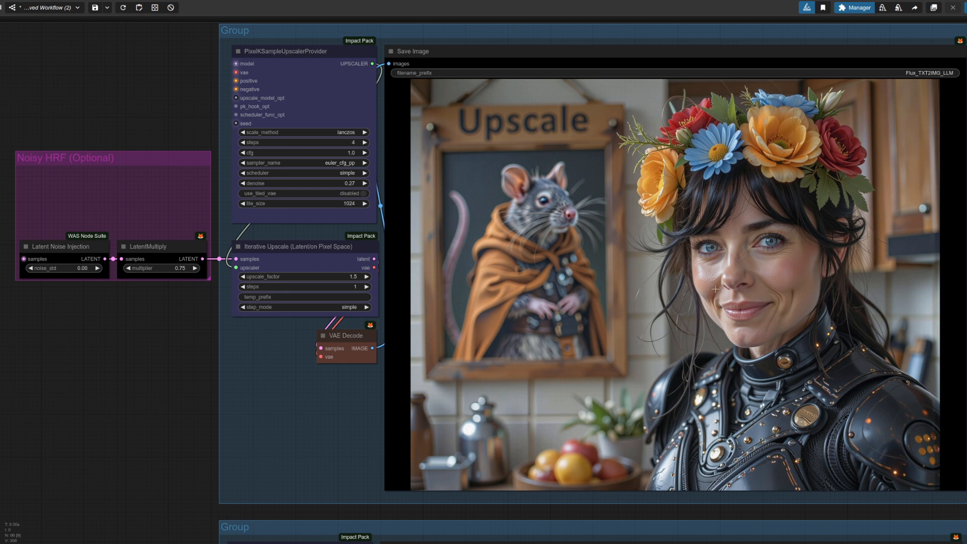
mouse_move(164, 380)
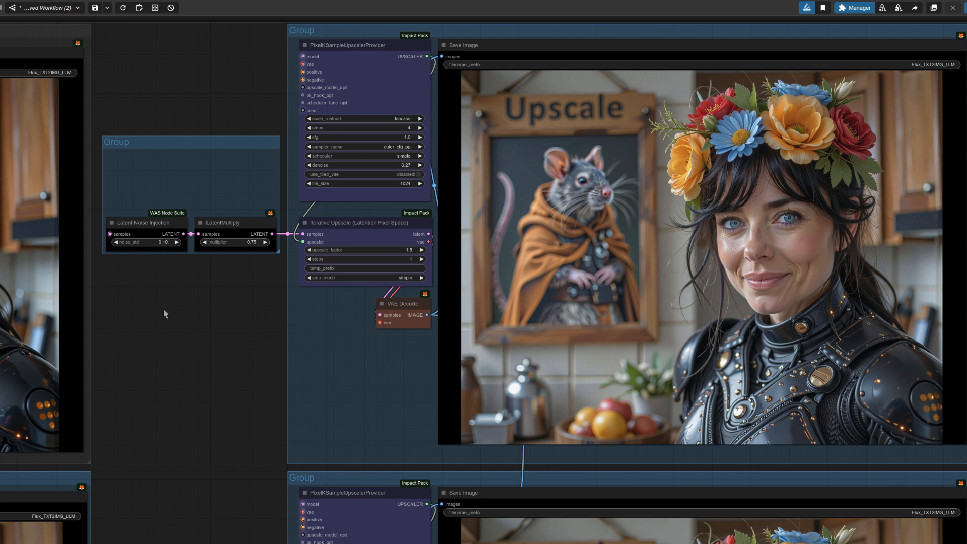
mouse_move(165, 353)
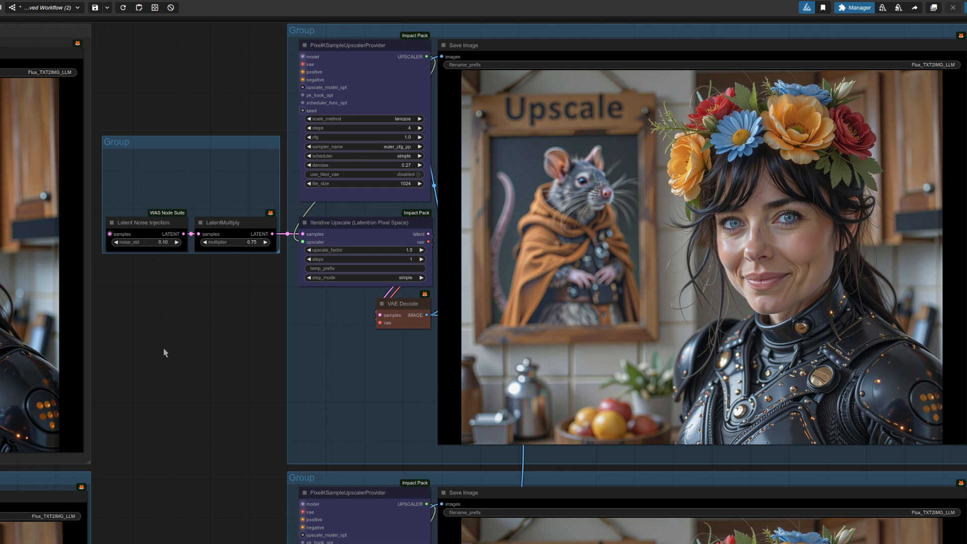
mouse_move(139, 251)
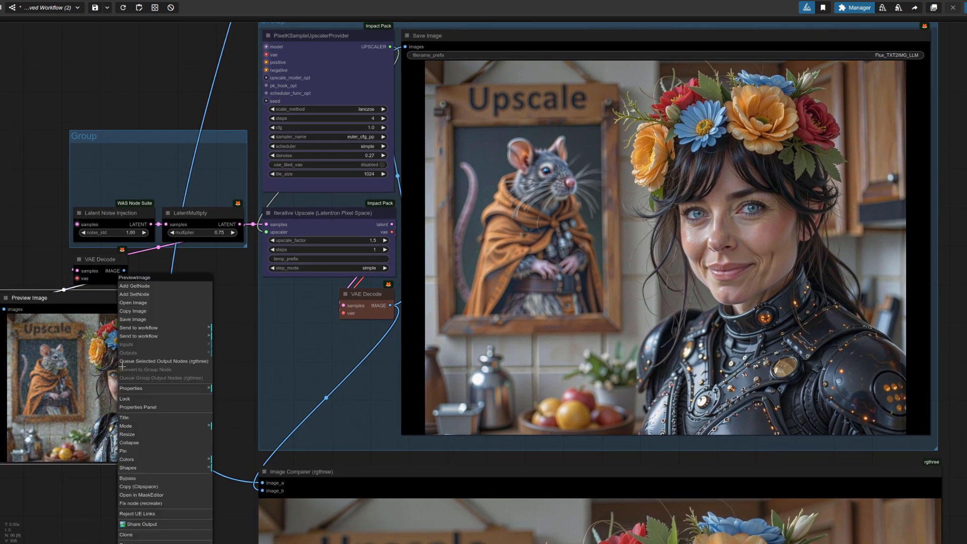
mouse_move(133, 303)
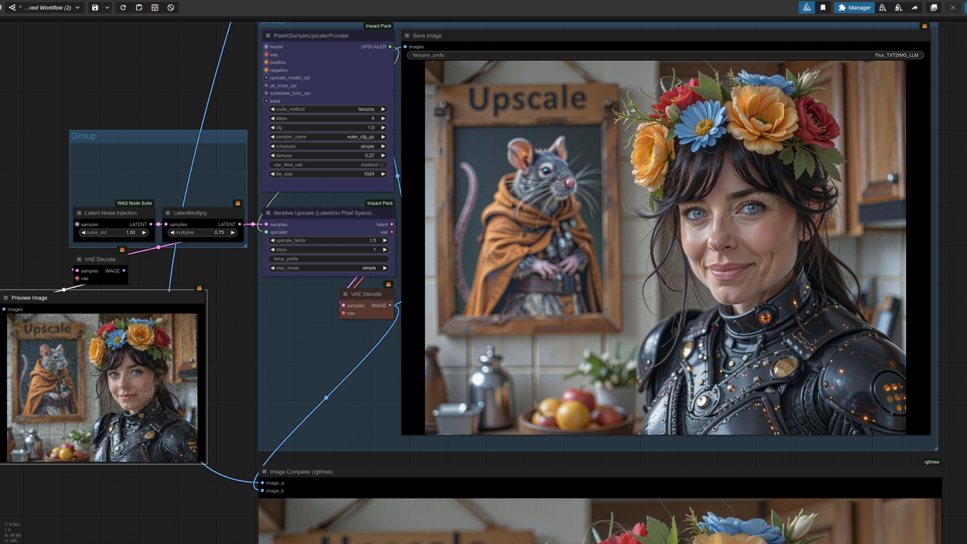
mouse_move(225, 222)
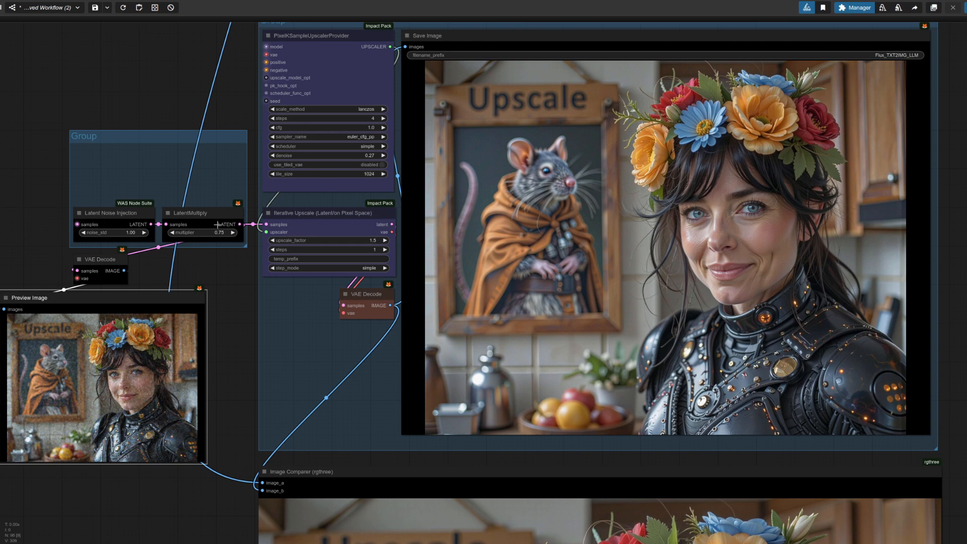
mouse_move(233, 436)
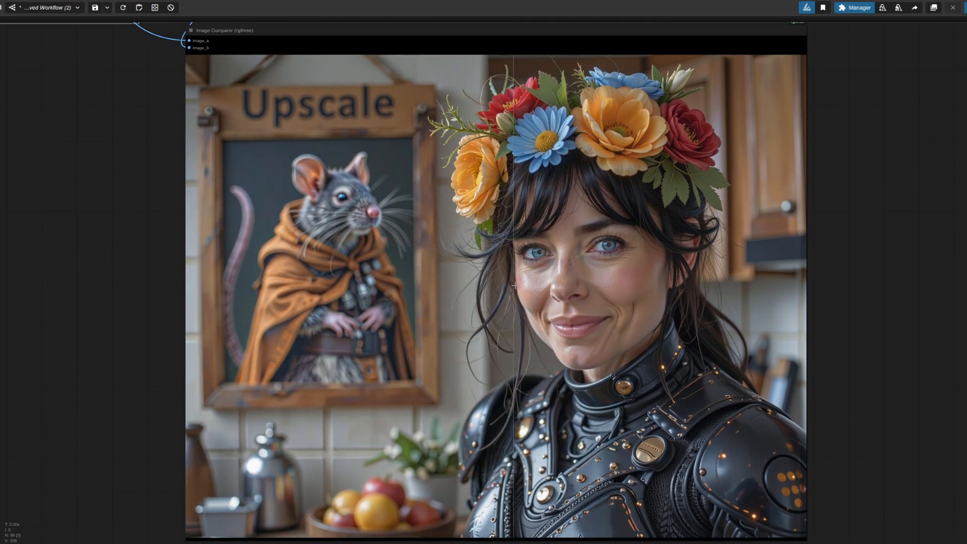
mouse_move(546, 288)
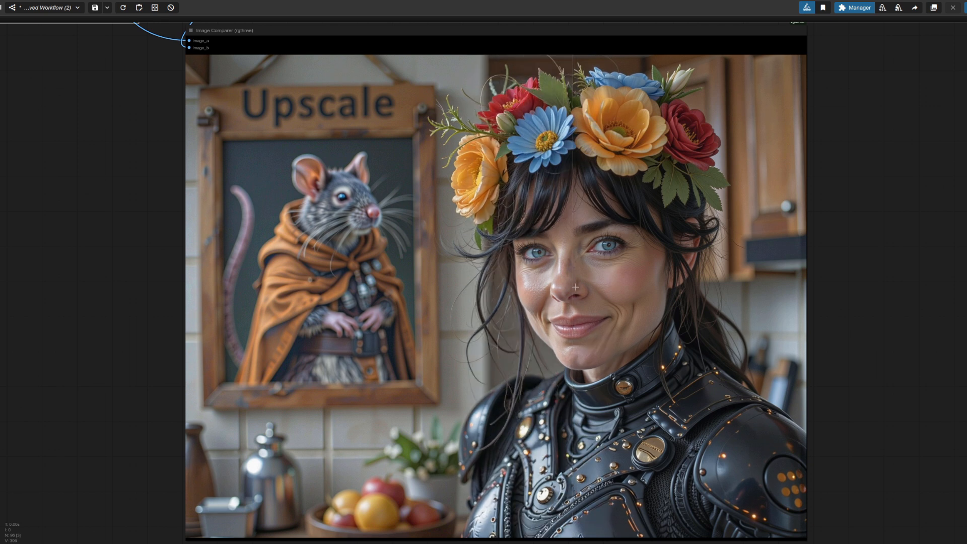
mouse_move(788, 302)
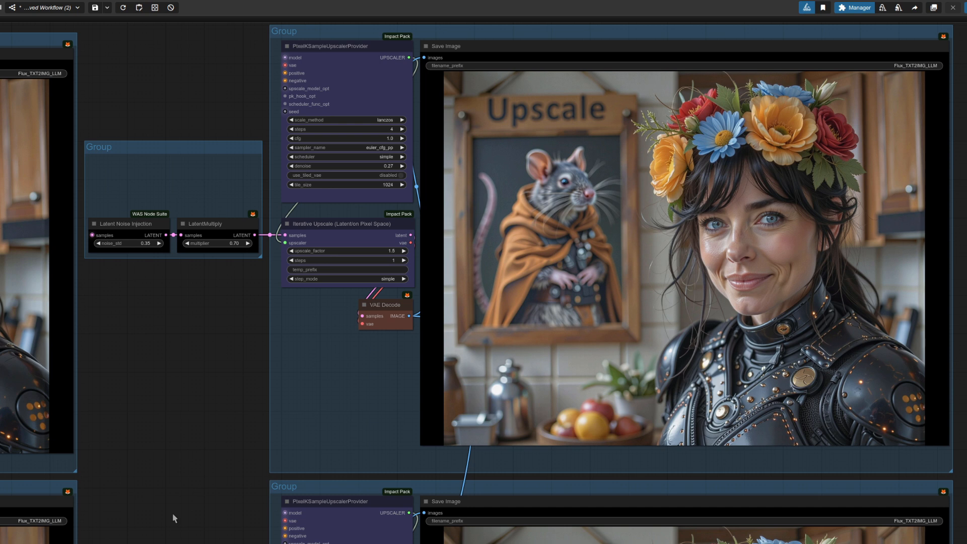
mouse_move(160, 494)
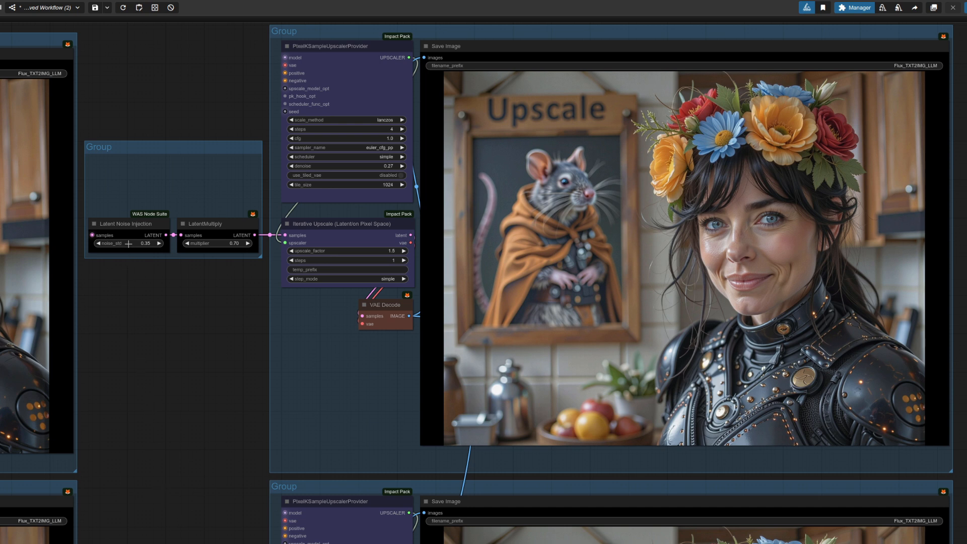
mouse_move(220, 251)
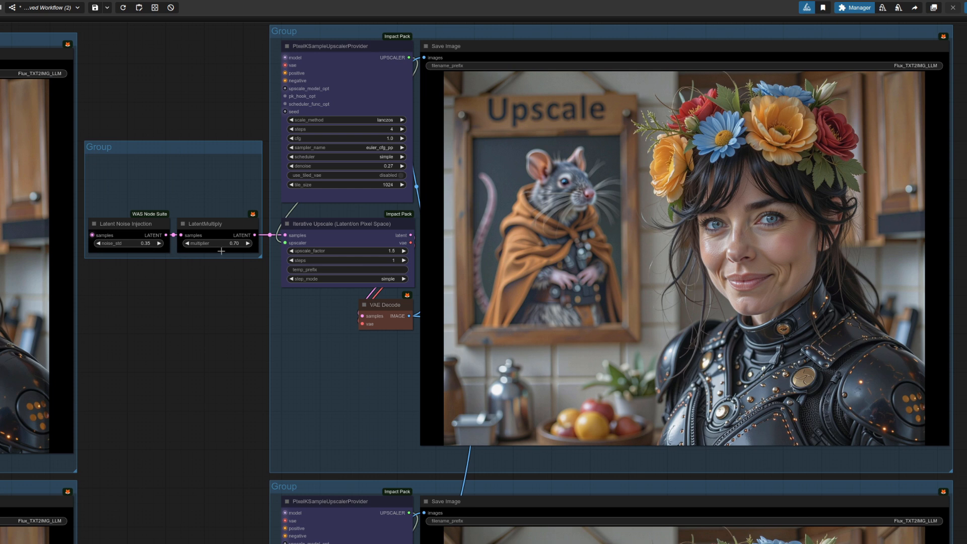
mouse_move(287, 414)
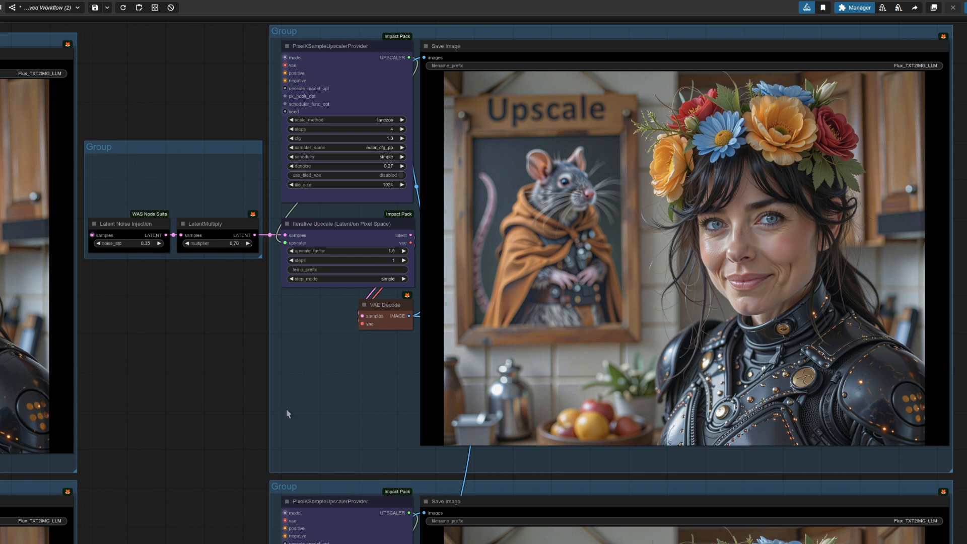
mouse_move(412, 414)
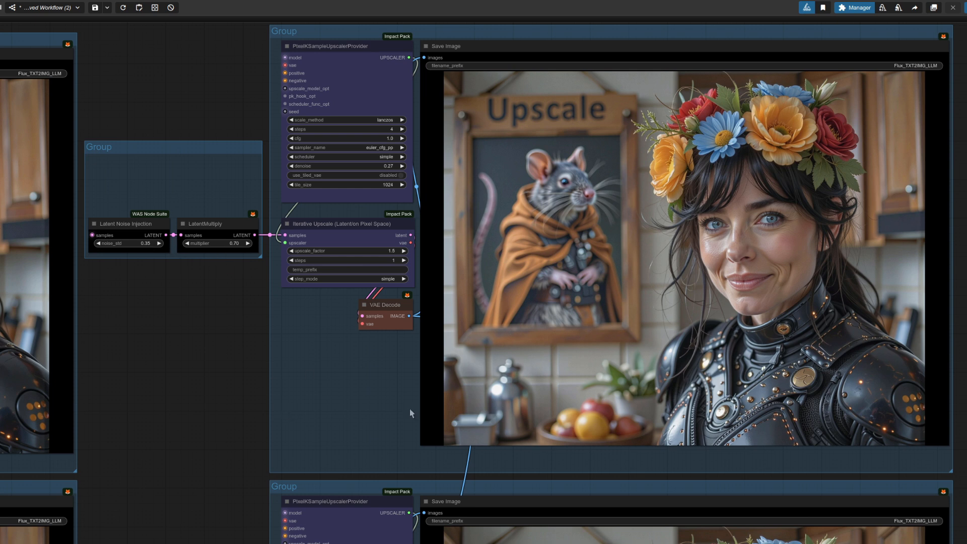
mouse_move(390, 129)
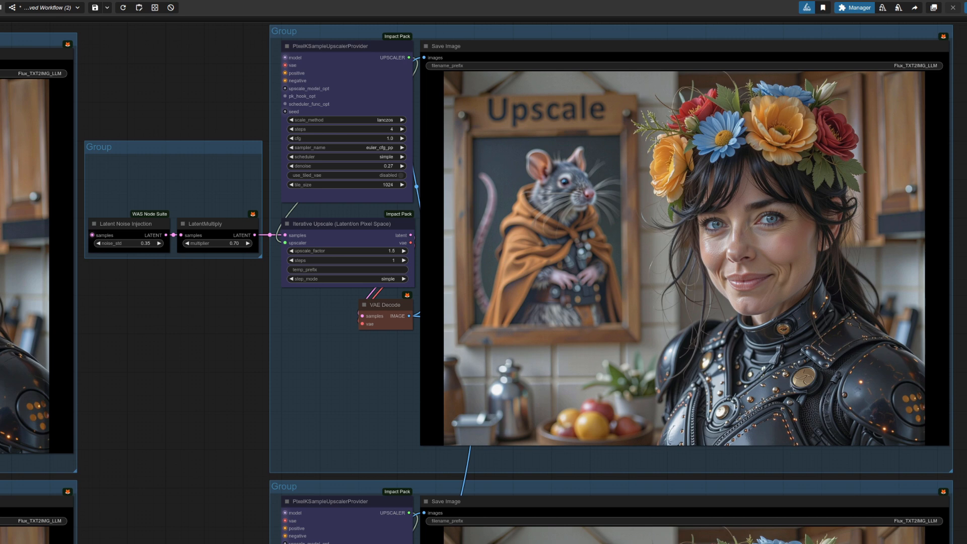
- Scroll down to the Image Comparer (rgthree) node showing the rat-poster portrait
scroll(down, 3)
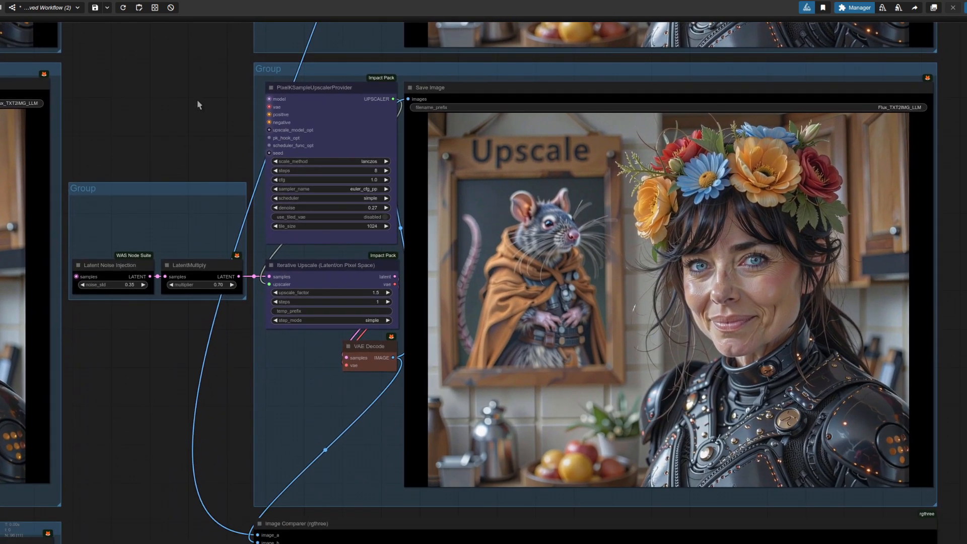
mouse_move(214, 456)
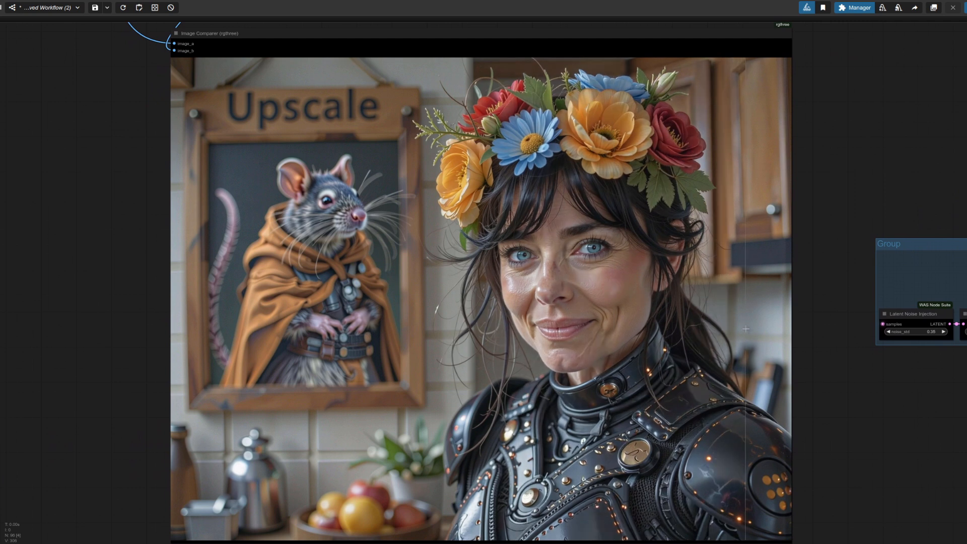
mouse_move(627, 317)
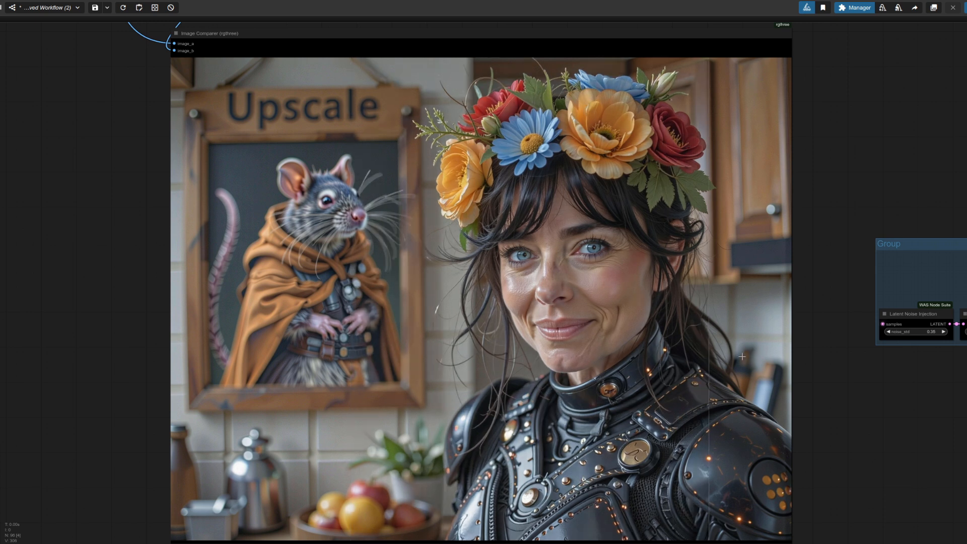
mouse_move(561, 355)
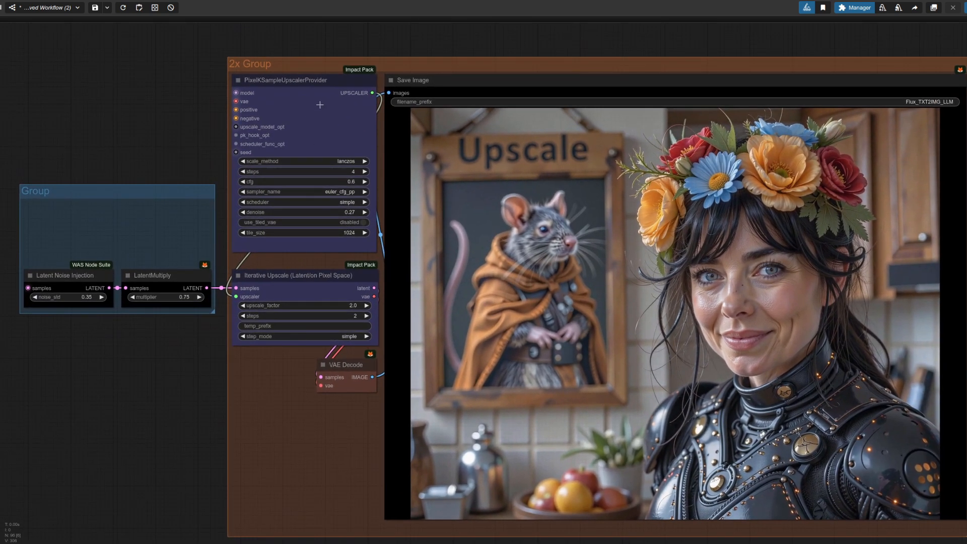
mouse_move(352, 315)
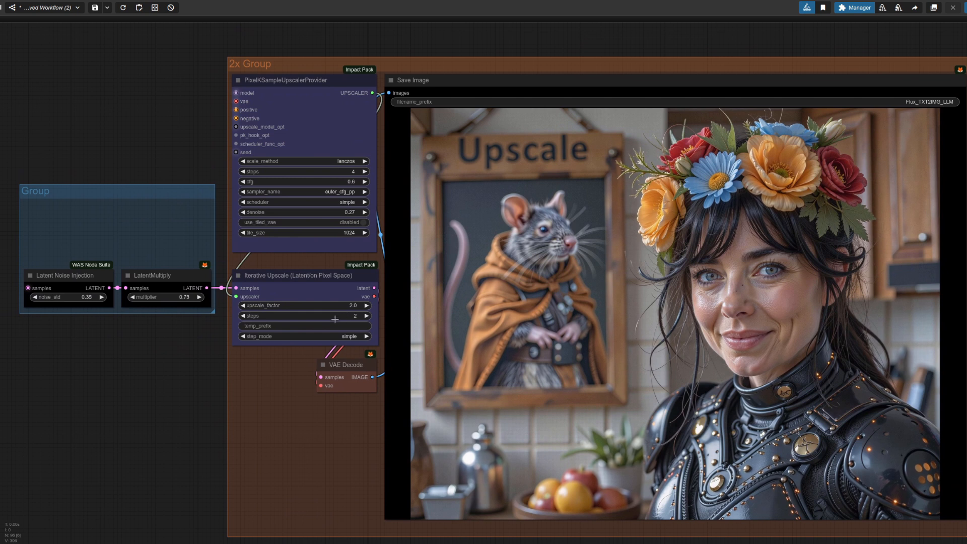
mouse_move(343, 171)
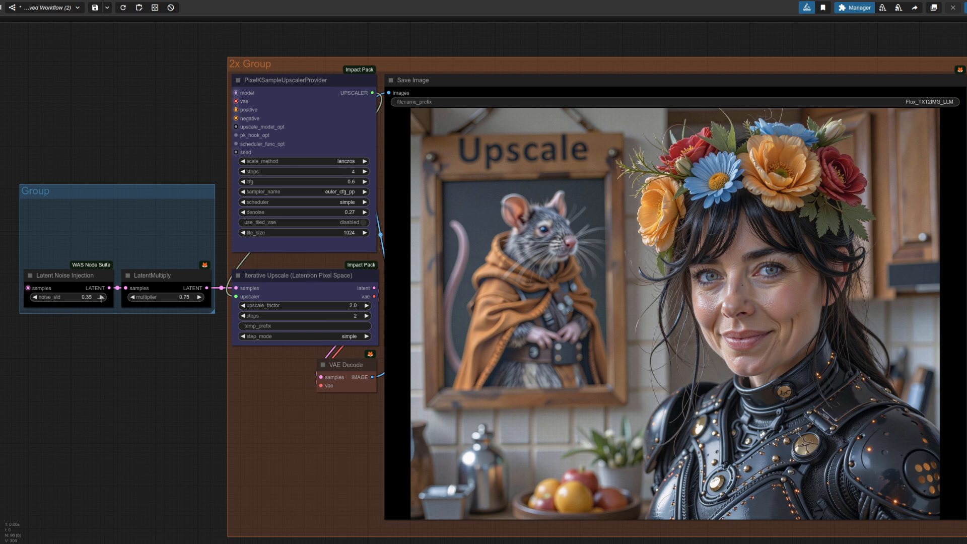
mouse_move(174, 292)
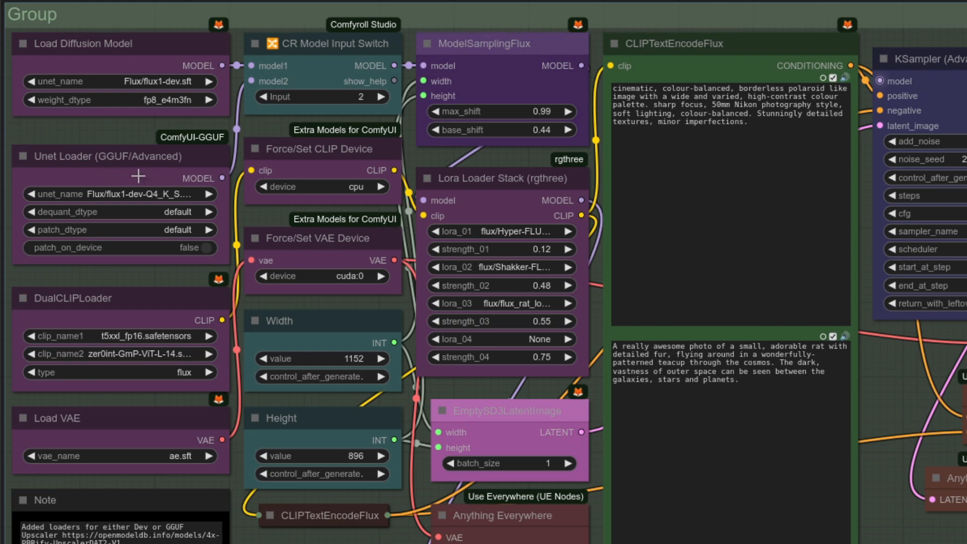
mouse_move(139, 194)
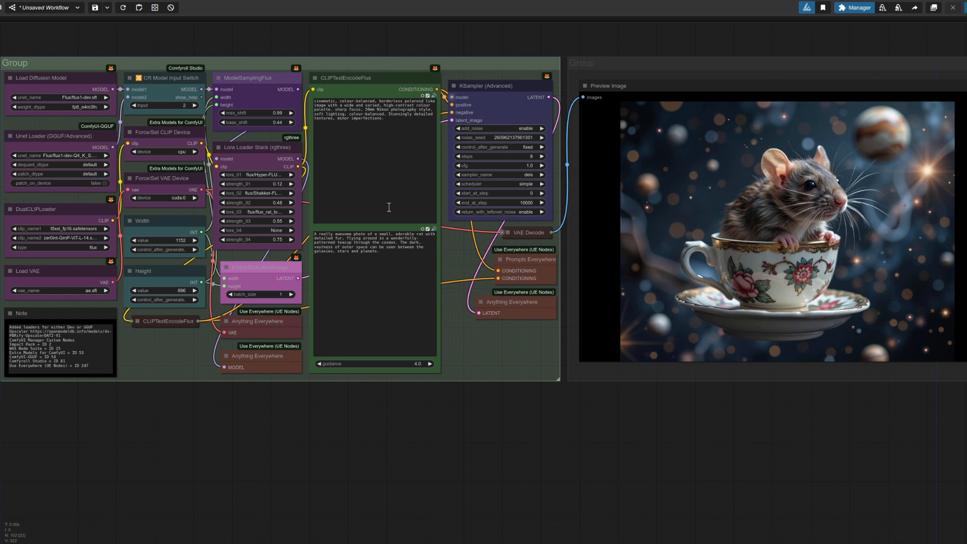
mouse_move(411, 266)
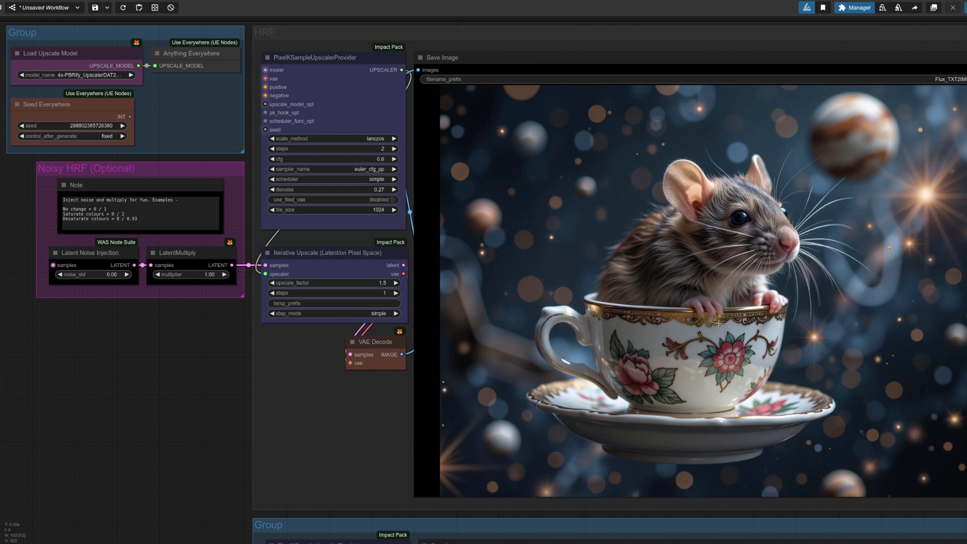
mouse_move(787, 278)
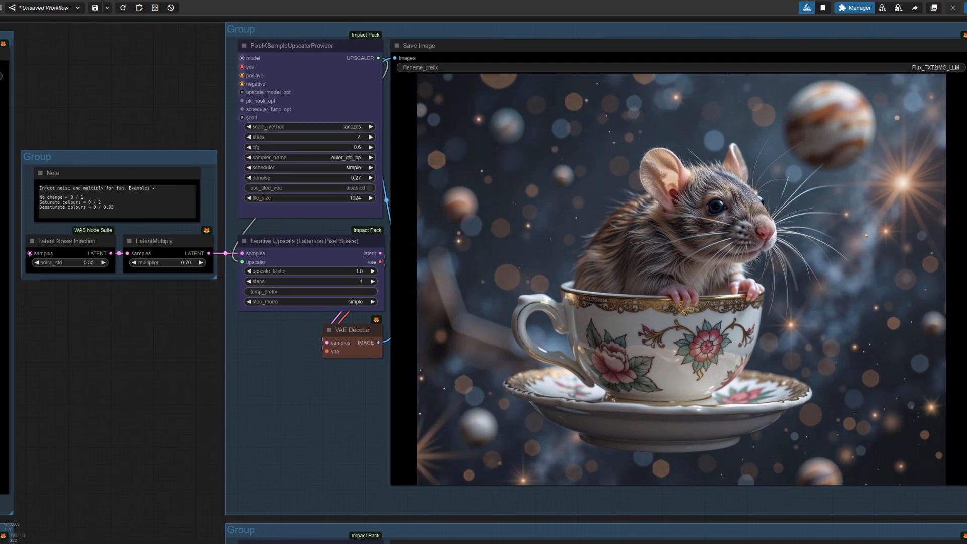
mouse_move(347, 434)
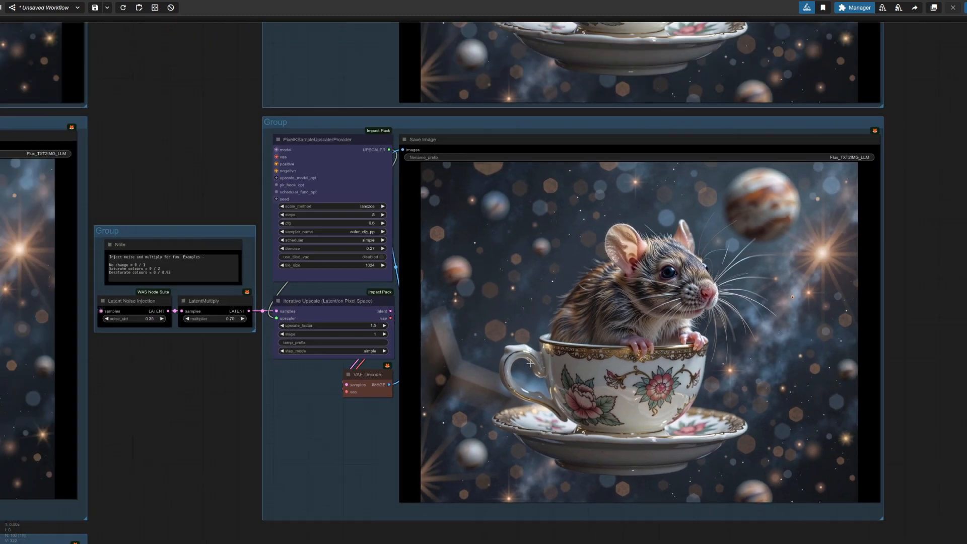
- Scroll down to the next upscale group and its teacup rat Save Image preview
scroll(down, 3)
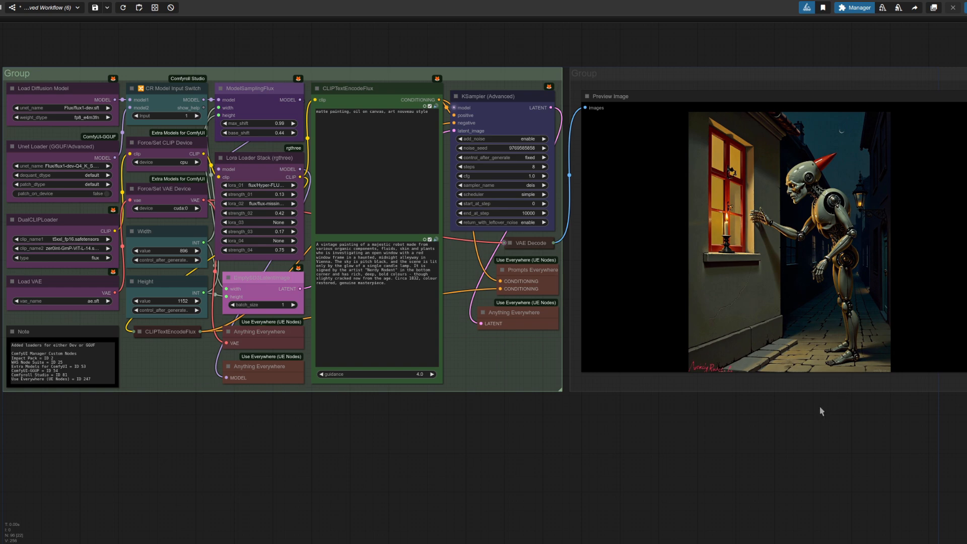
- Zoom out over all robot upscale groups, then zoom into the Image Comparer painting
scroll(down, 3)
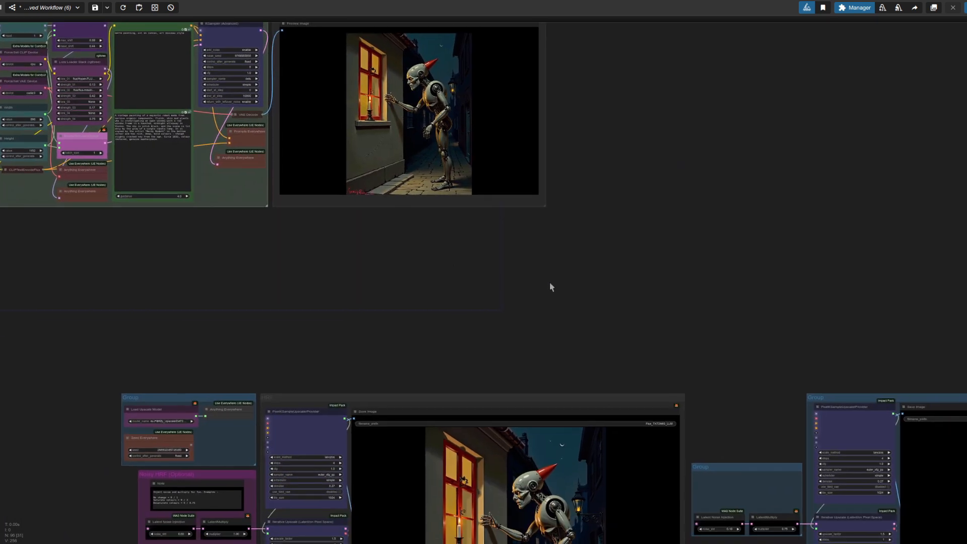
scroll(down, 3)
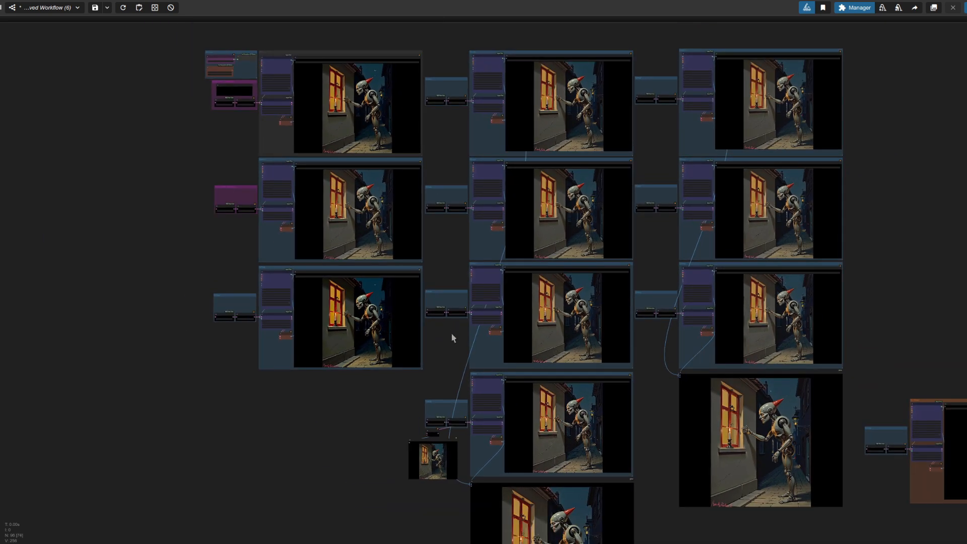
scroll(up, 3)
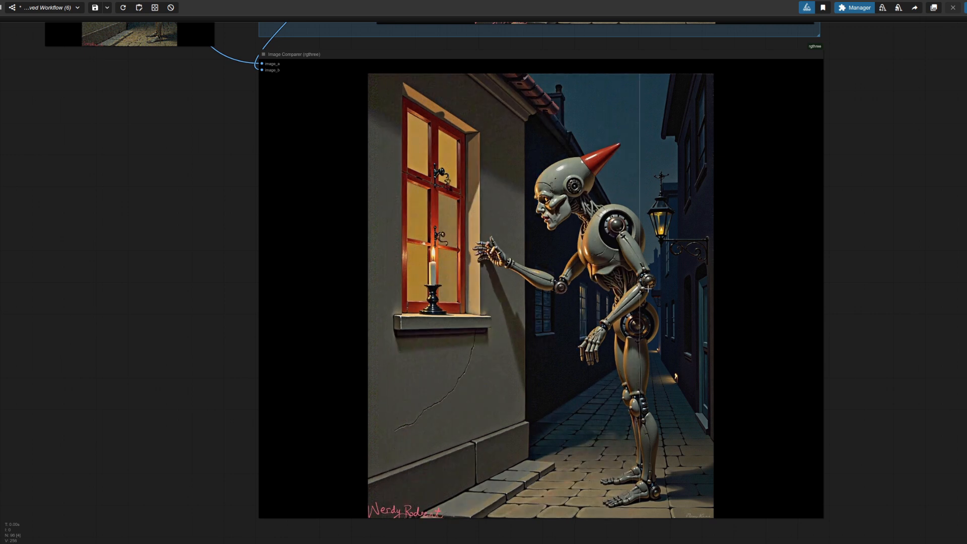
mouse_move(651, 302)
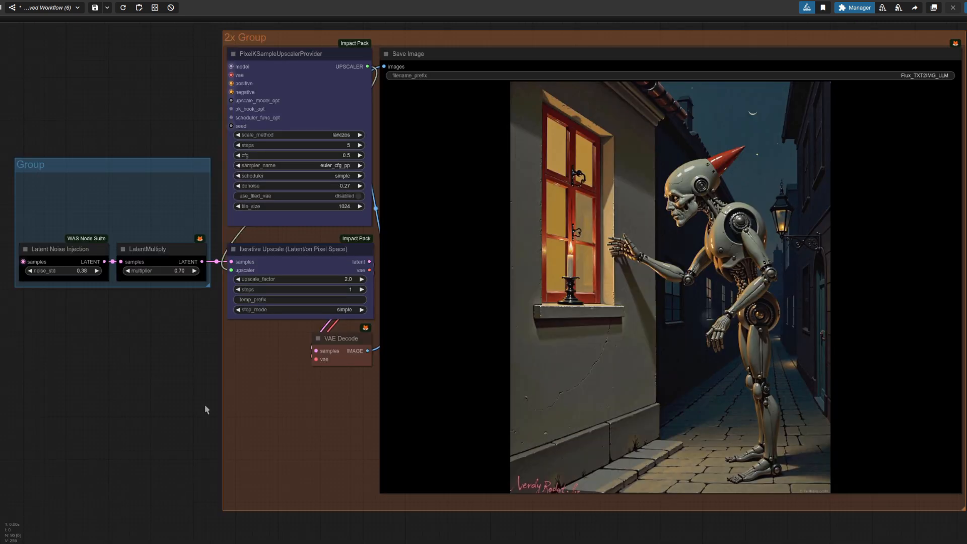
mouse_move(146, 440)
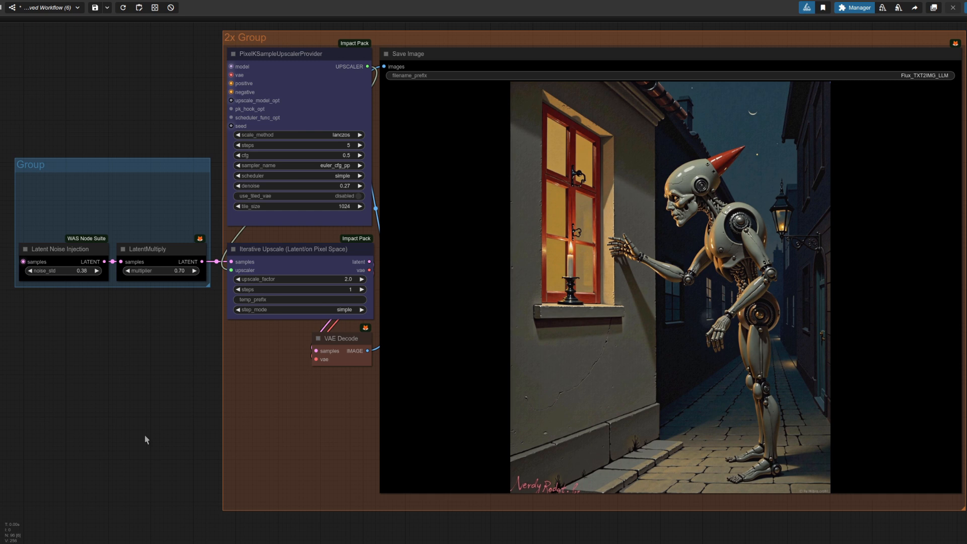
mouse_move(250, 371)
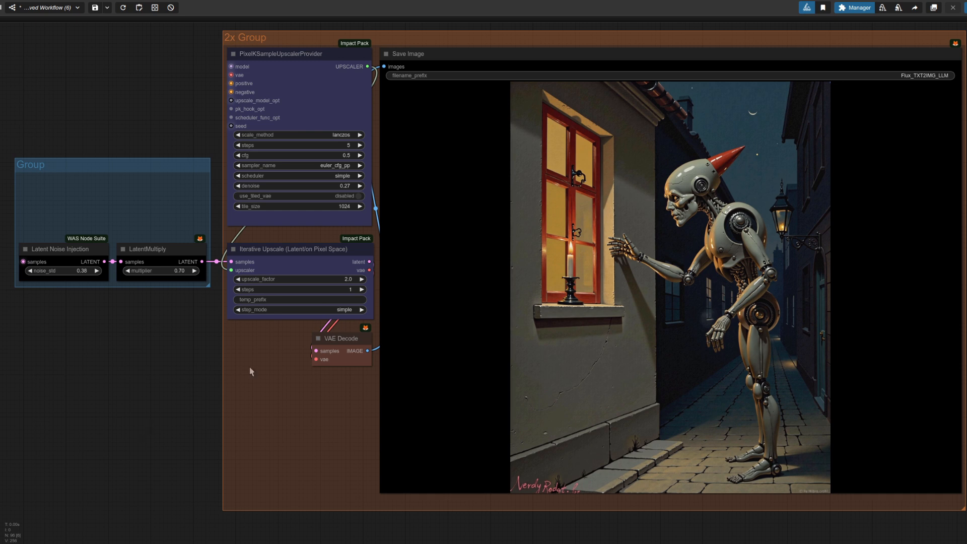
mouse_move(65, 273)
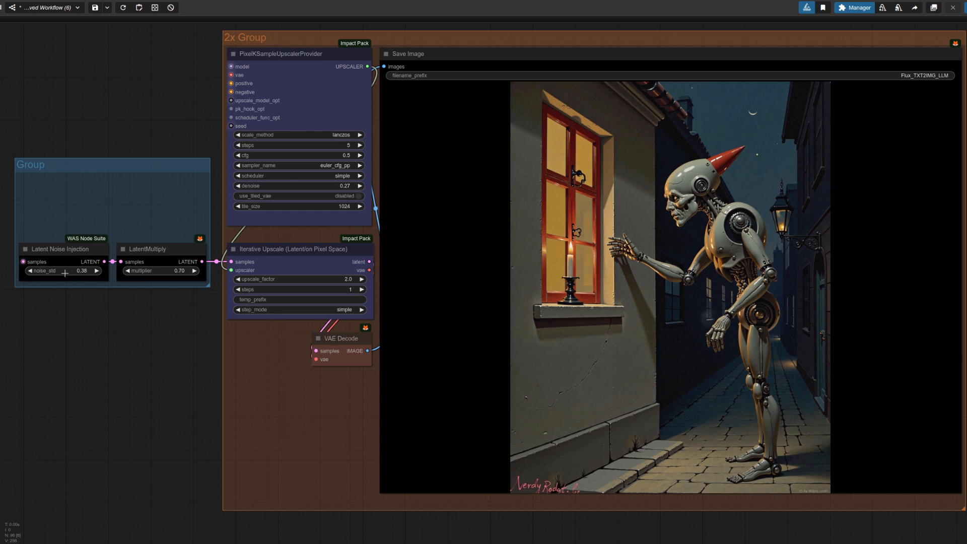
mouse_move(160, 273)
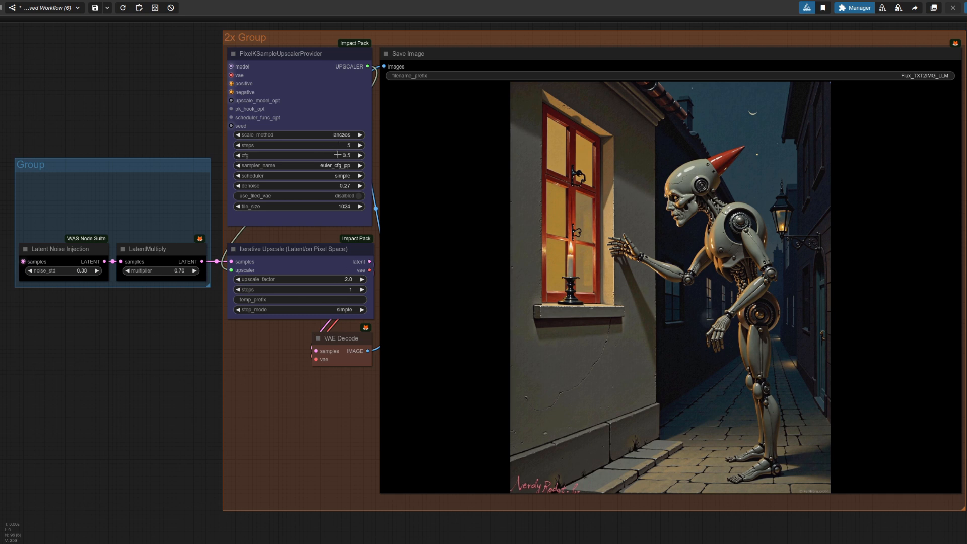
mouse_move(332, 279)
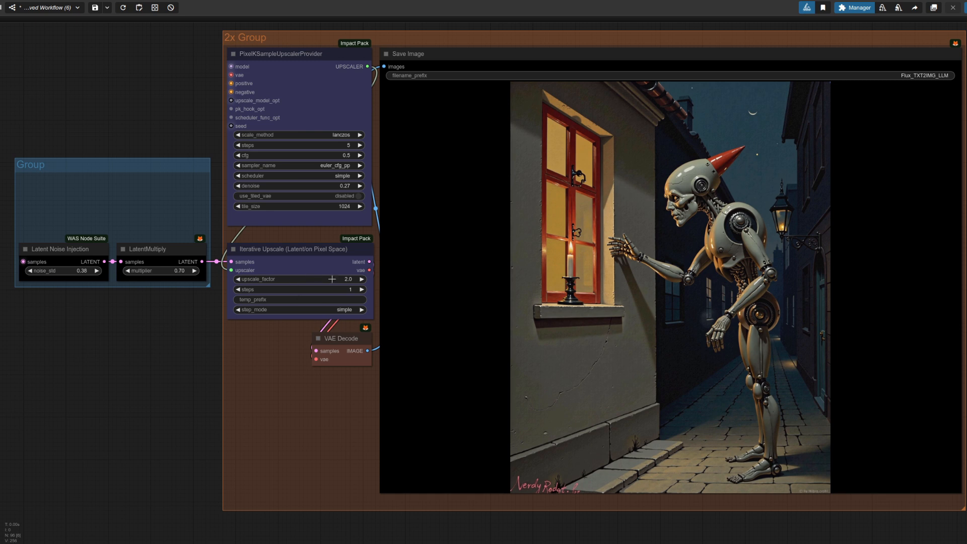
mouse_move(346, 290)
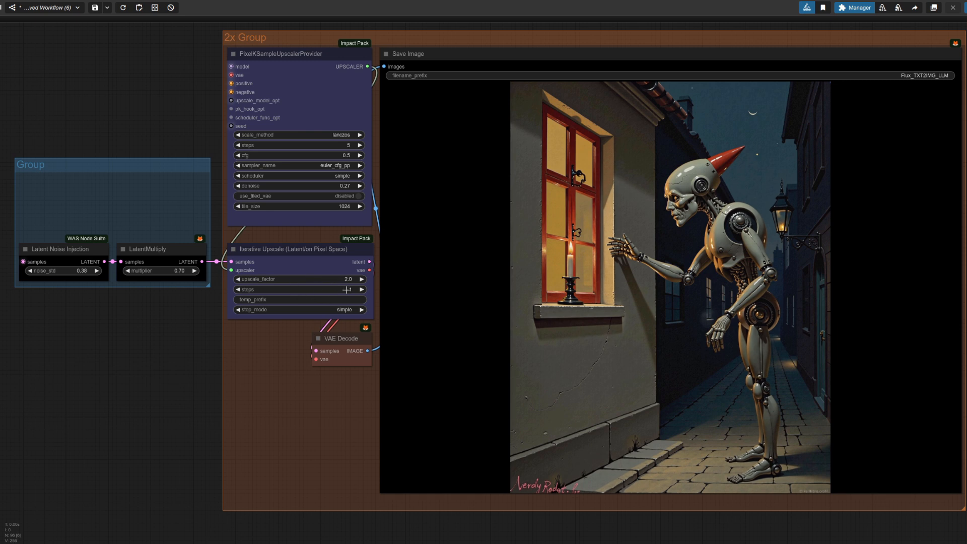
- Right-click the 2x group's Save Image node of the robot painting for its options
right_click(602, 302)
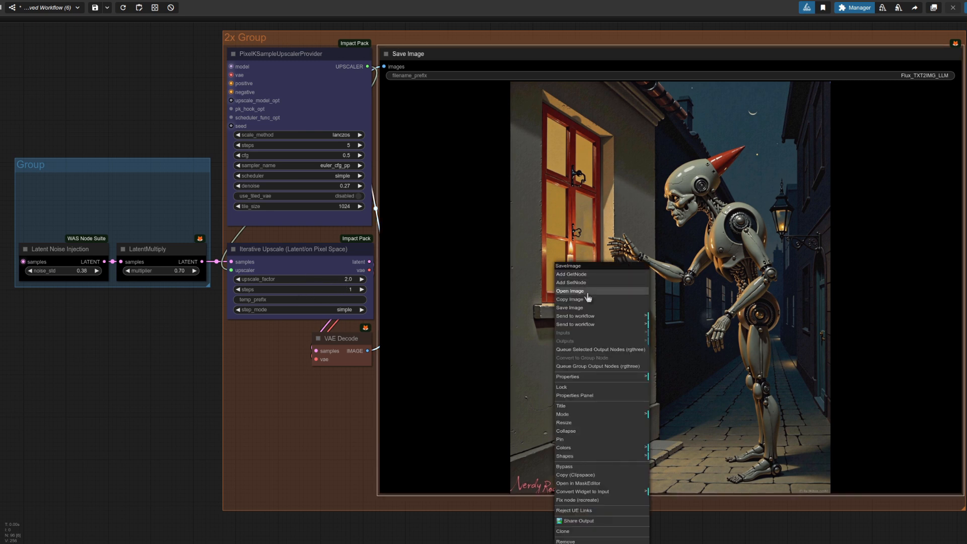